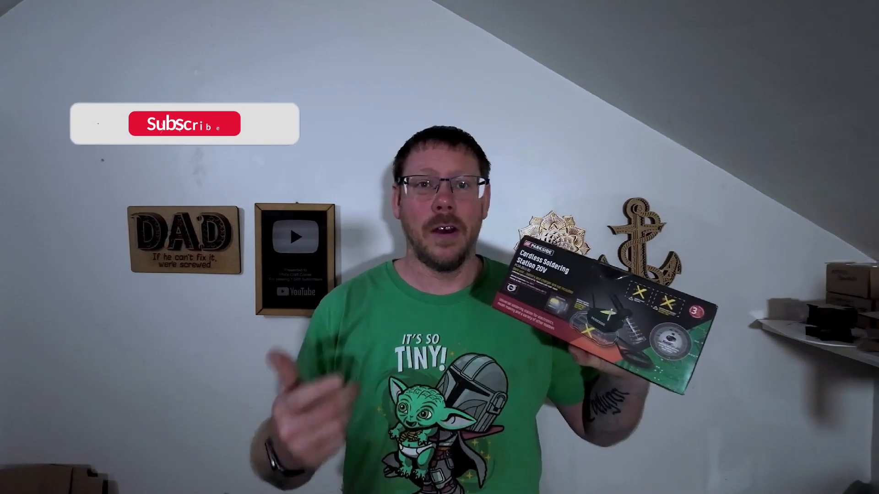
pyautogui.click(184, 124)
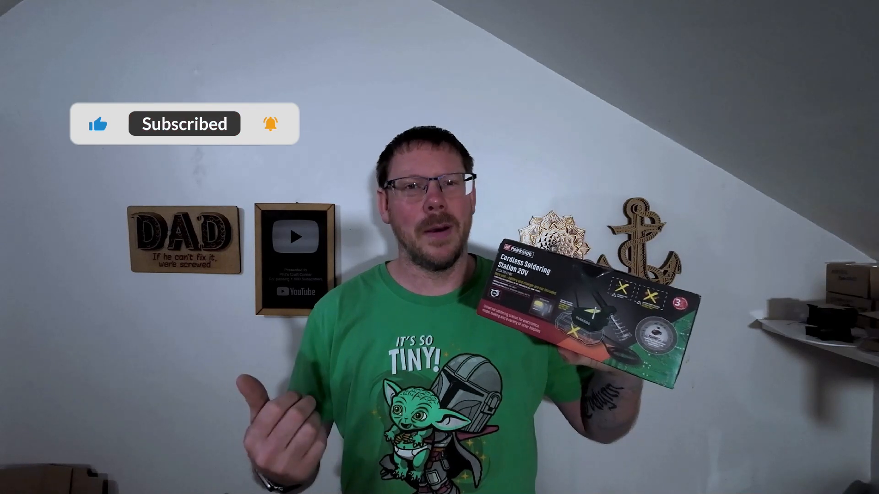